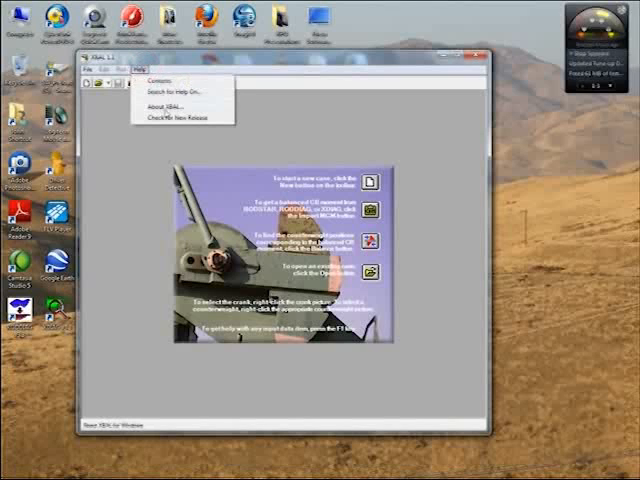
Show the About XBAL dialog with version 1.1.3 and registration details.
{"action": "left_click", "coordinate": [172, 104]}
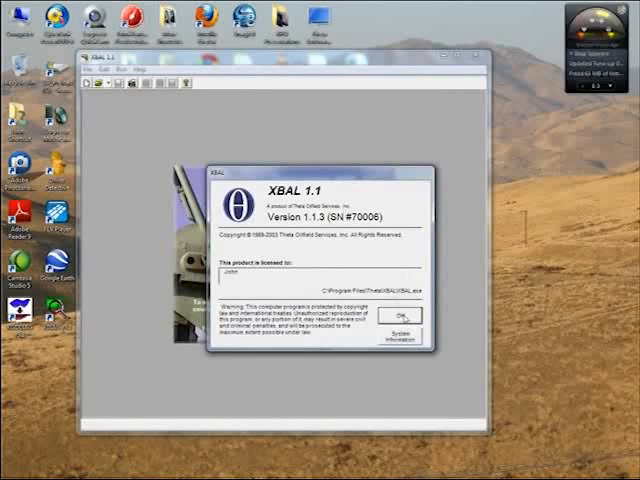
{"action": "left_click", "coordinate": [400, 316]}
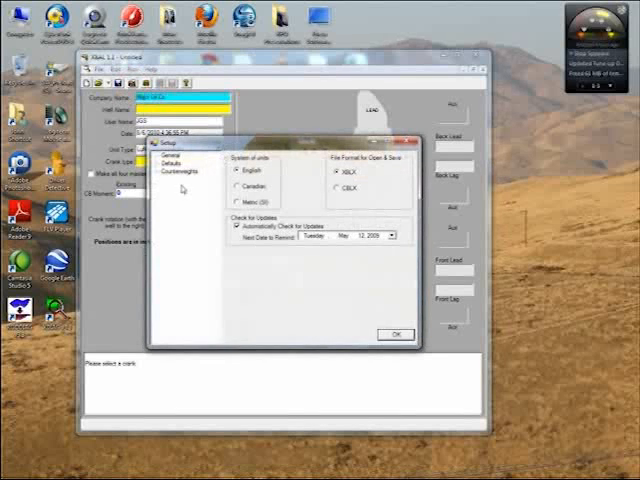
Review the default company name and file folders in Setup Defaults, then accept with OK.
{"action": "left_click", "coordinate": [170, 164]}
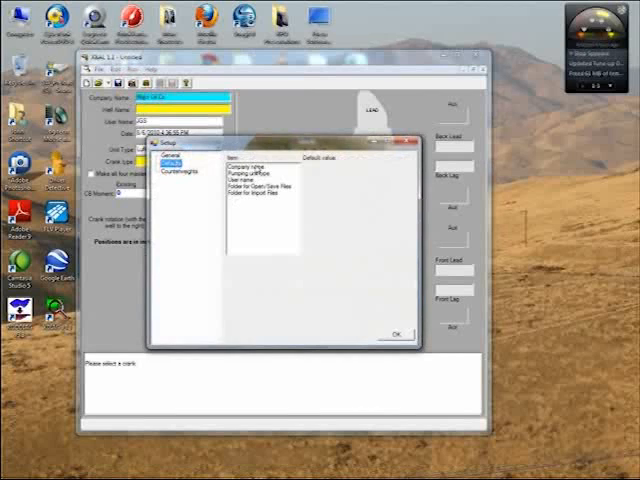
{"action": "left_click", "coordinate": [250, 168]}
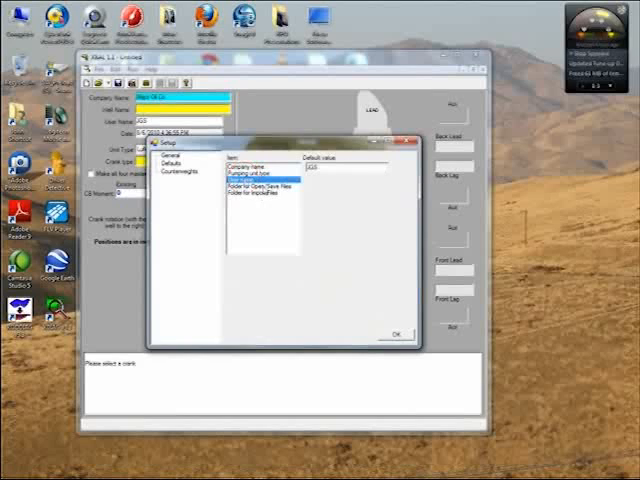
{"action": "left_click", "coordinate": [244, 188]}
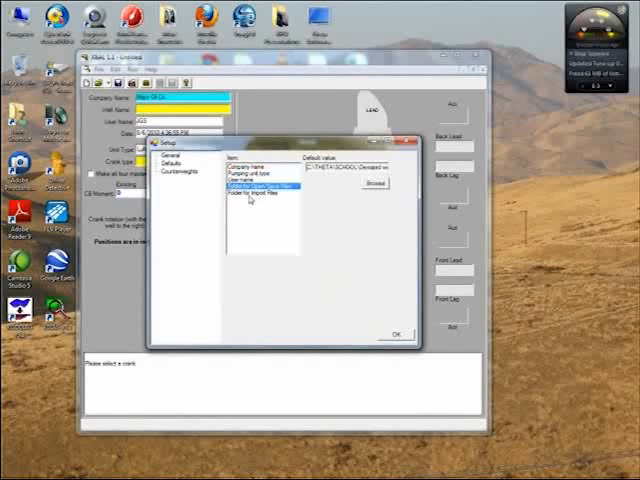
{"action": "mouse_move", "coordinate": [388, 294]}
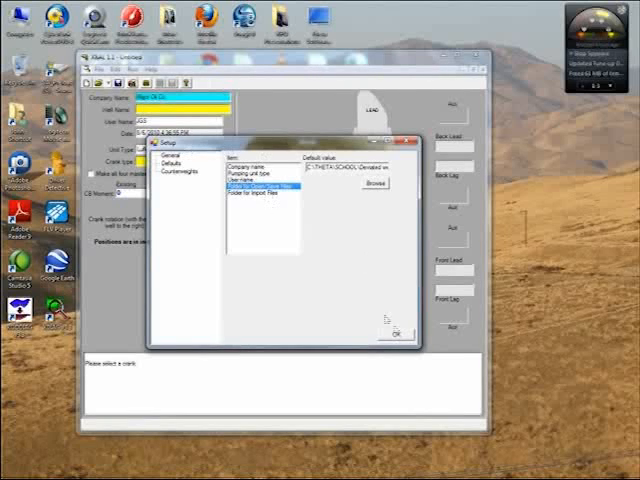
{"action": "left_click", "coordinate": [394, 332]}
{"action": "type", "text": "ABC25"}
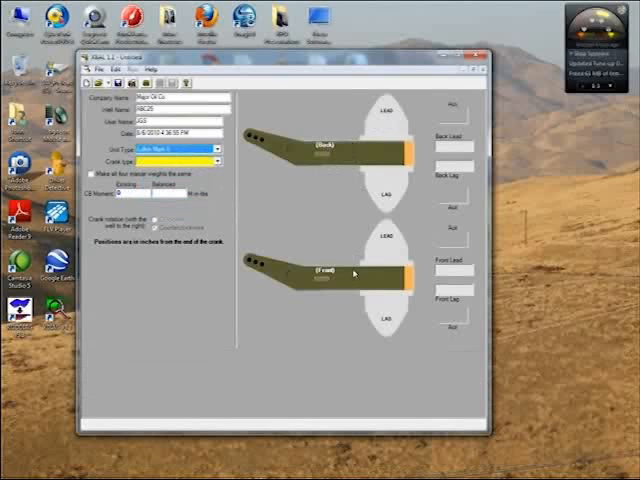
{"action": "mouse_move", "coordinate": [356, 272]}
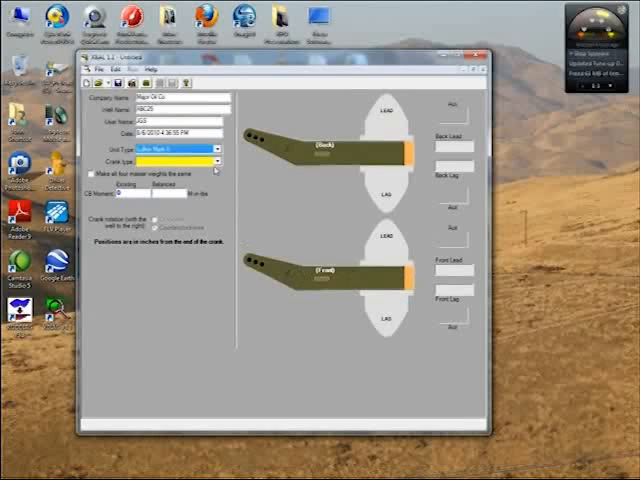
Select Lufkin Mark II as the pumping unit type for the case.
{"action": "left_click", "coordinate": [220, 148]}
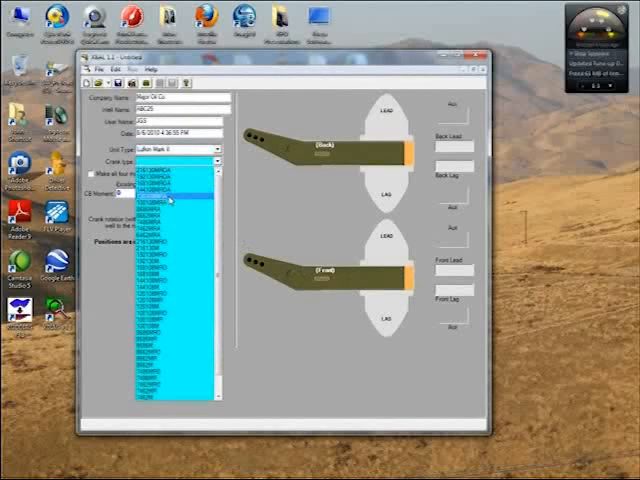
{"action": "left_click", "coordinate": [170, 196]}
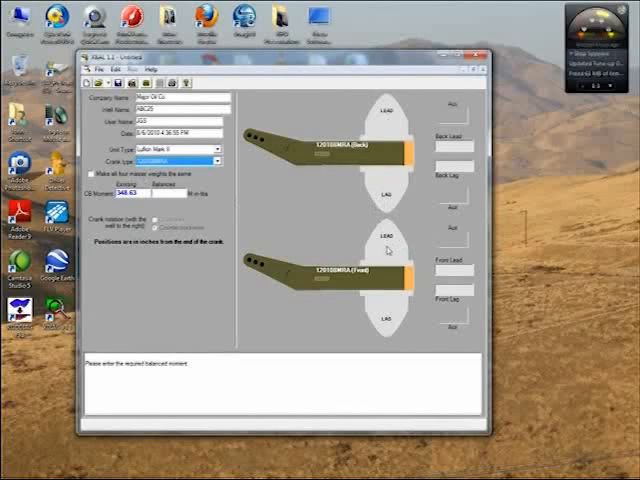
{"action": "mouse_move", "coordinate": [392, 248]}
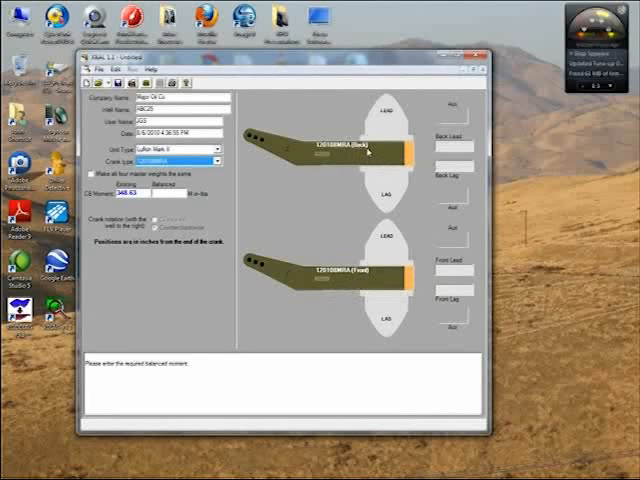
{"action": "mouse_move", "coordinate": [392, 326]}
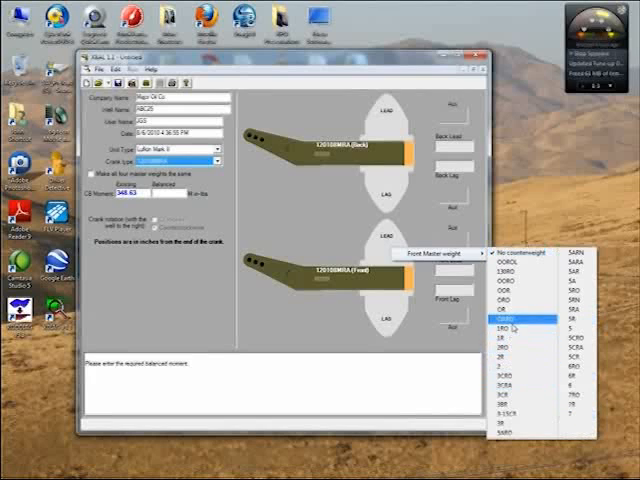
{"action": "mouse_move", "coordinate": [516, 312]}
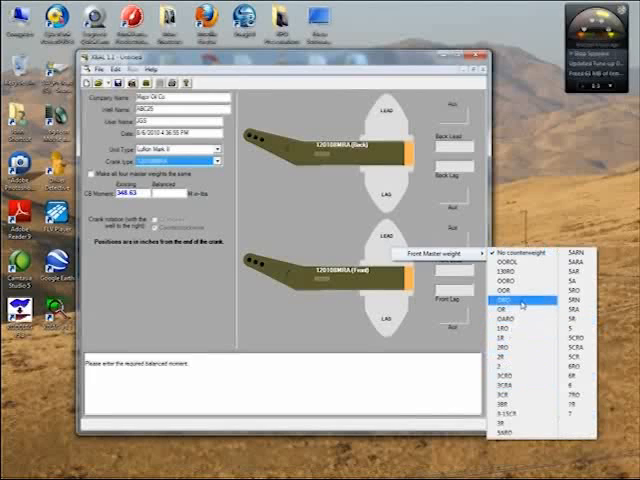
Choose fixed master counterweights for the front and back cranks of the unit.
{"action": "left_click", "coordinate": [510, 304]}
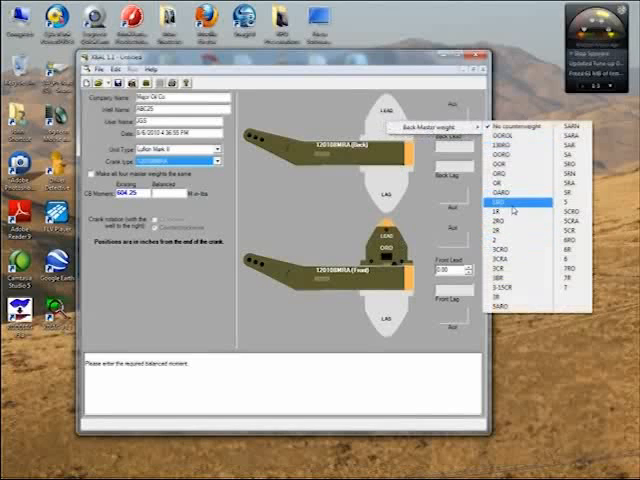
{"action": "left_click", "coordinate": [496, 204]}
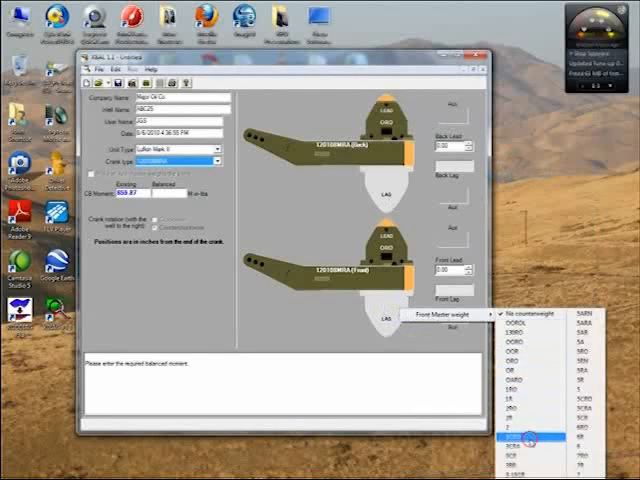
{"action": "left_click", "coordinate": [528, 434]}
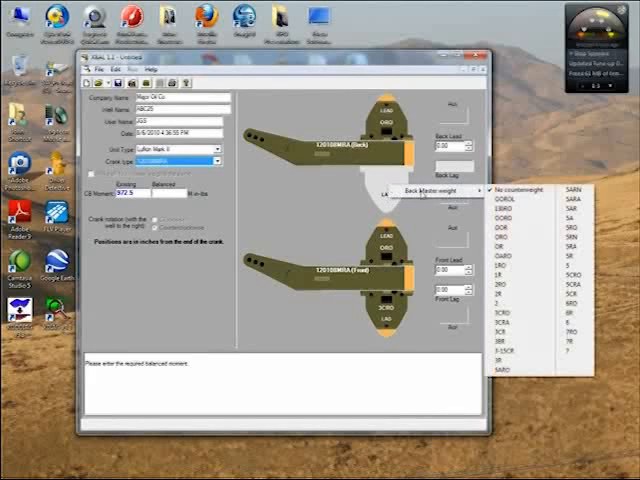
{"action": "left_click", "coordinate": [504, 188]}
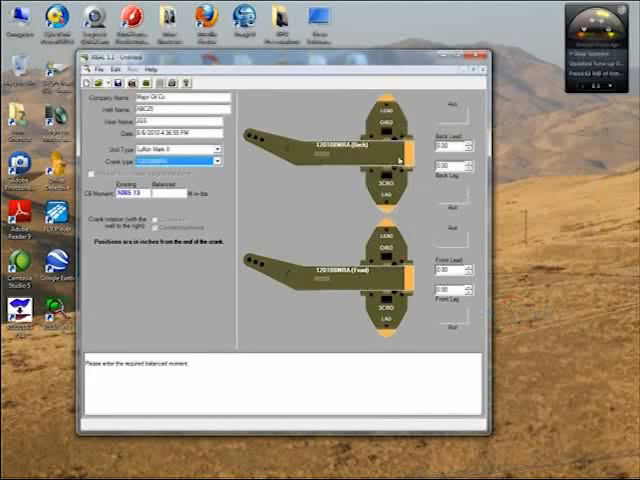
{"action": "mouse_move", "coordinate": [384, 128]}
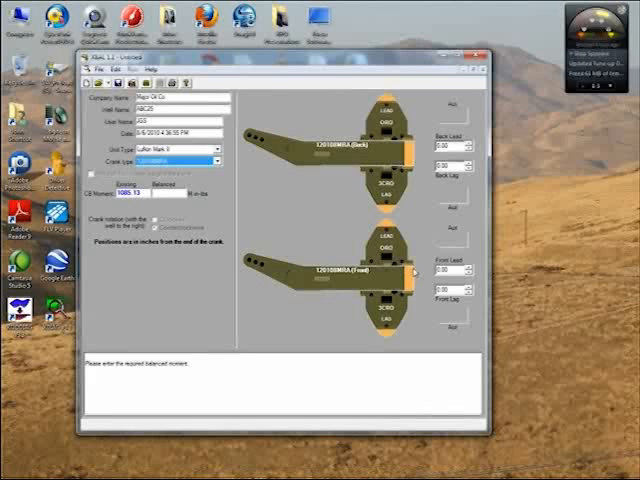
{"action": "mouse_move", "coordinate": [416, 266]}
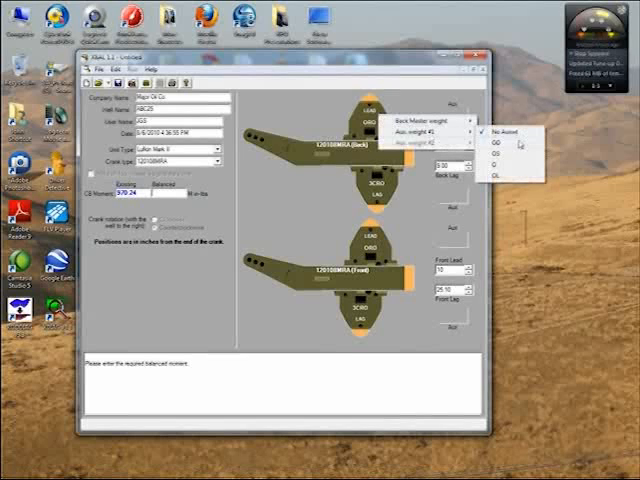
{"action": "mouse_move", "coordinate": [508, 160]}
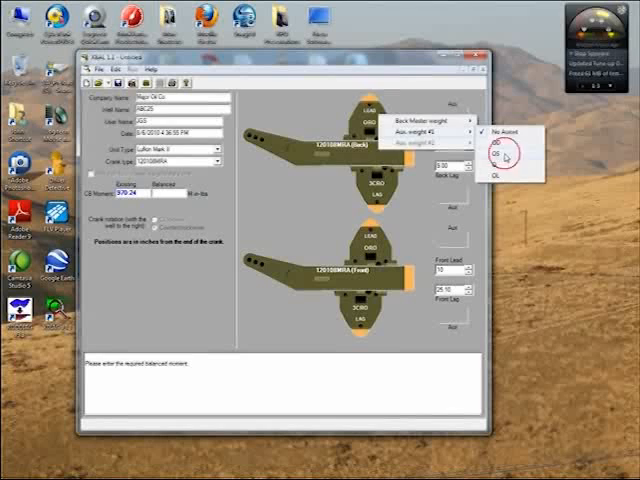
Choose an auxiliary counterweight for the back crank beside the master weight.
{"action": "left_click", "coordinate": [512, 156]}
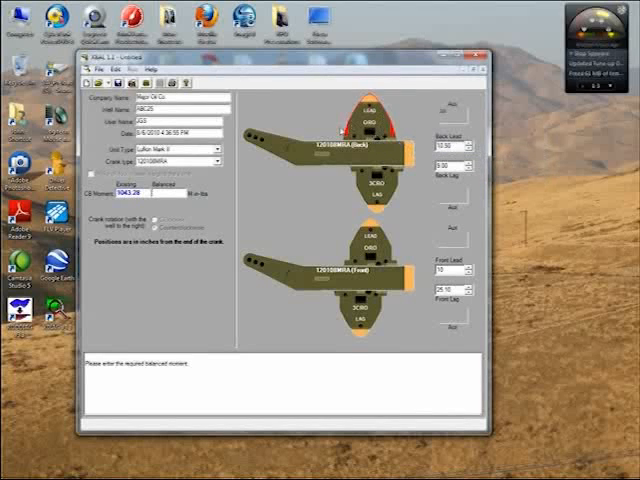
{"action": "mouse_move", "coordinate": [368, 108]}
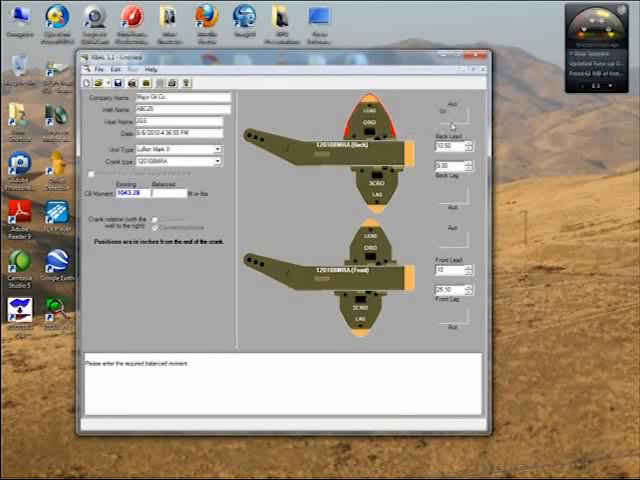
Change the auxiliary weight choice so the front crank matches the back crank.
{"action": "right_click", "coordinate": [376, 272]}
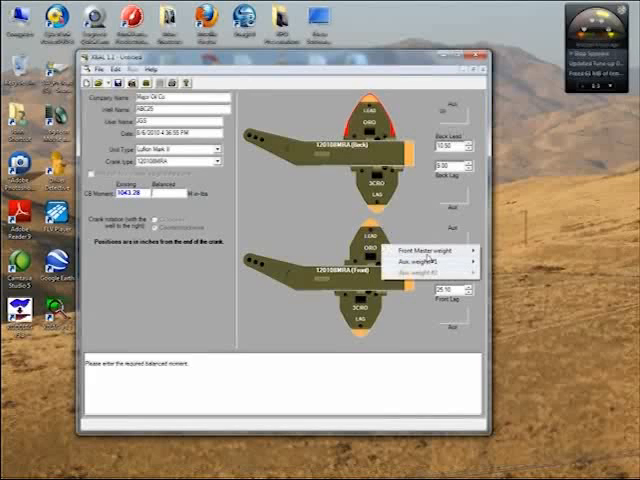
{"action": "left_click", "coordinate": [428, 260]}
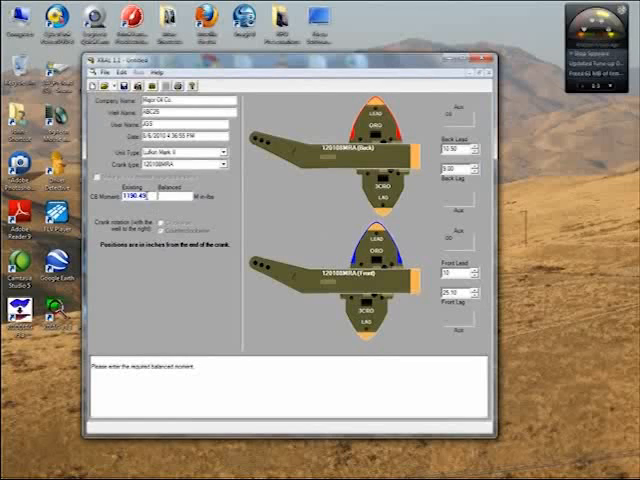
Calculate and display the existing counterbalance moment for the current counterweights.
{"action": "left_click", "coordinate": [104, 84]}
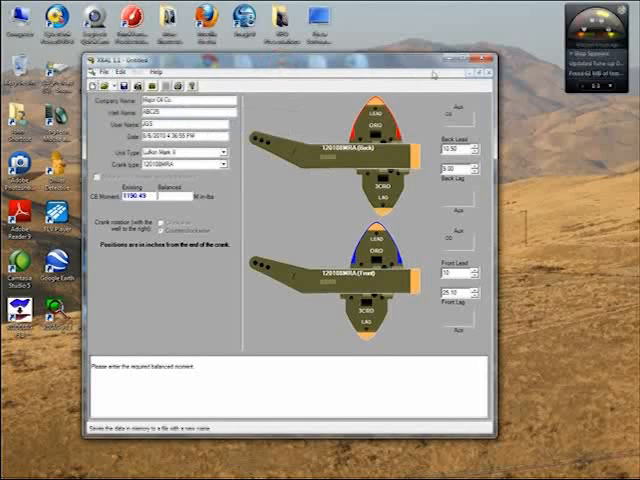
{"action": "left_click", "coordinate": [480, 64]}
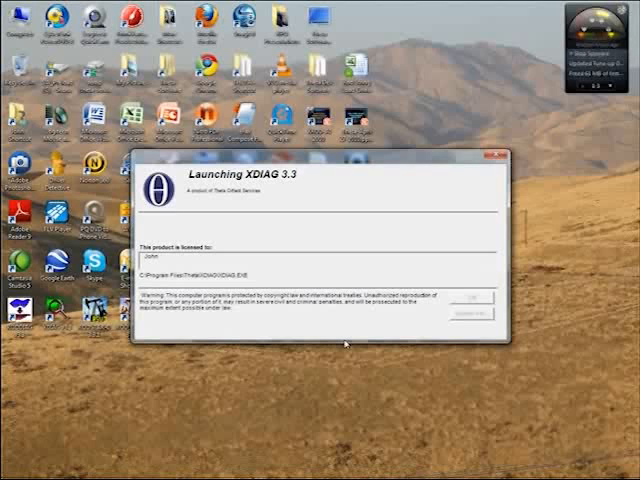
{"action": "mouse_move", "coordinate": [376, 328]}
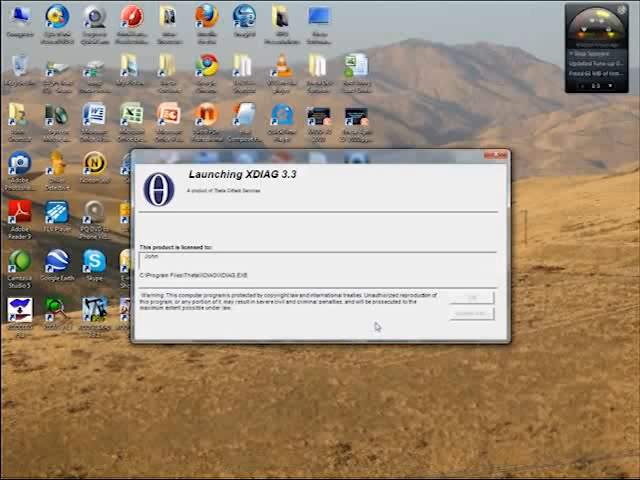
{"action": "mouse_move", "coordinate": [330, 208]}
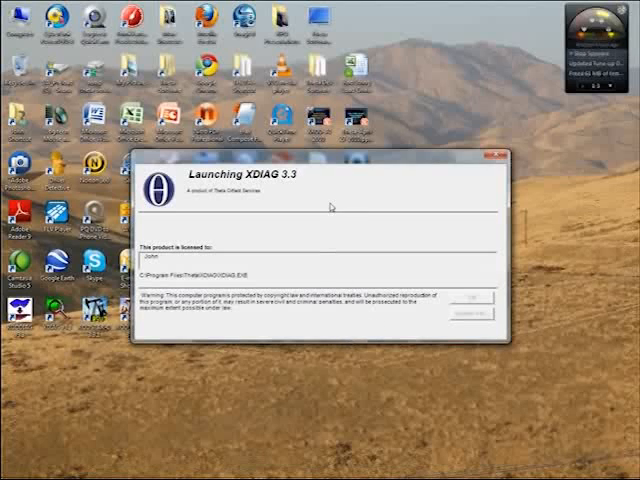
{"action": "mouse_move", "coordinate": [344, 184]}
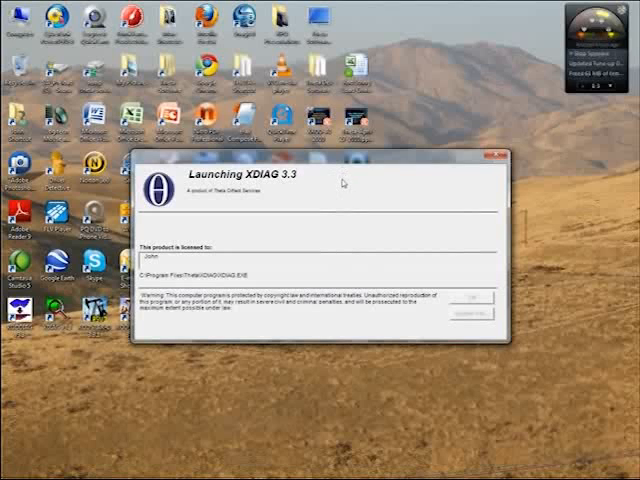